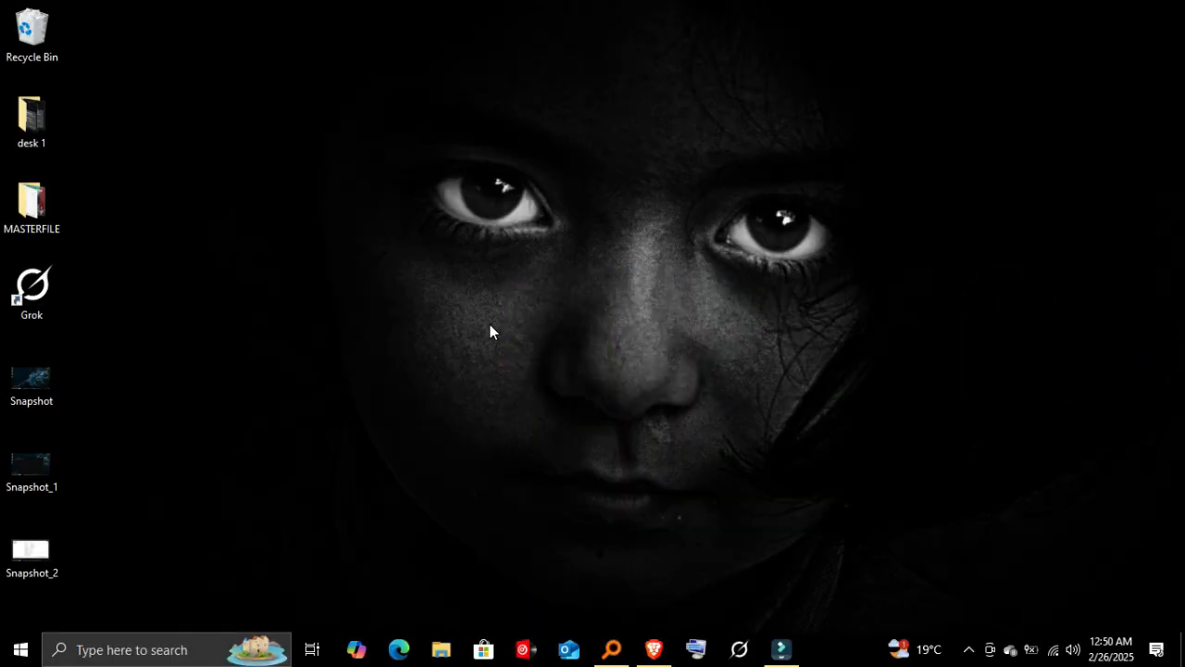
Step: Browse to the C: drive in File Explorer and check the contents of the adb folder
left_click(441, 648)
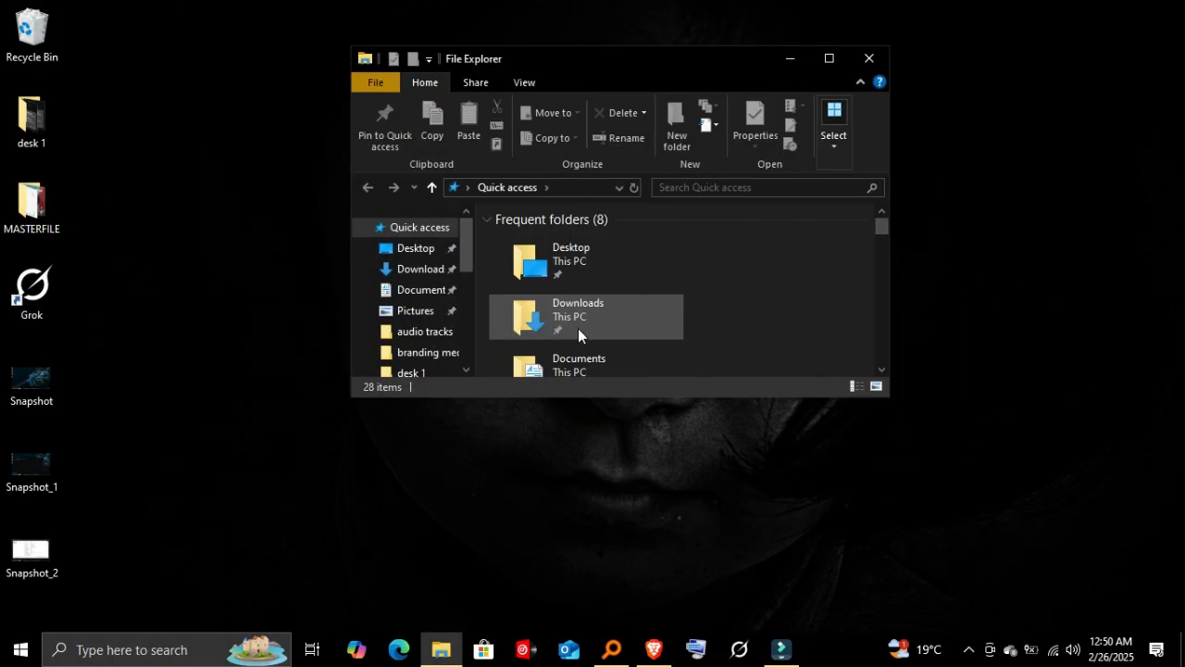
left_click(403, 352)
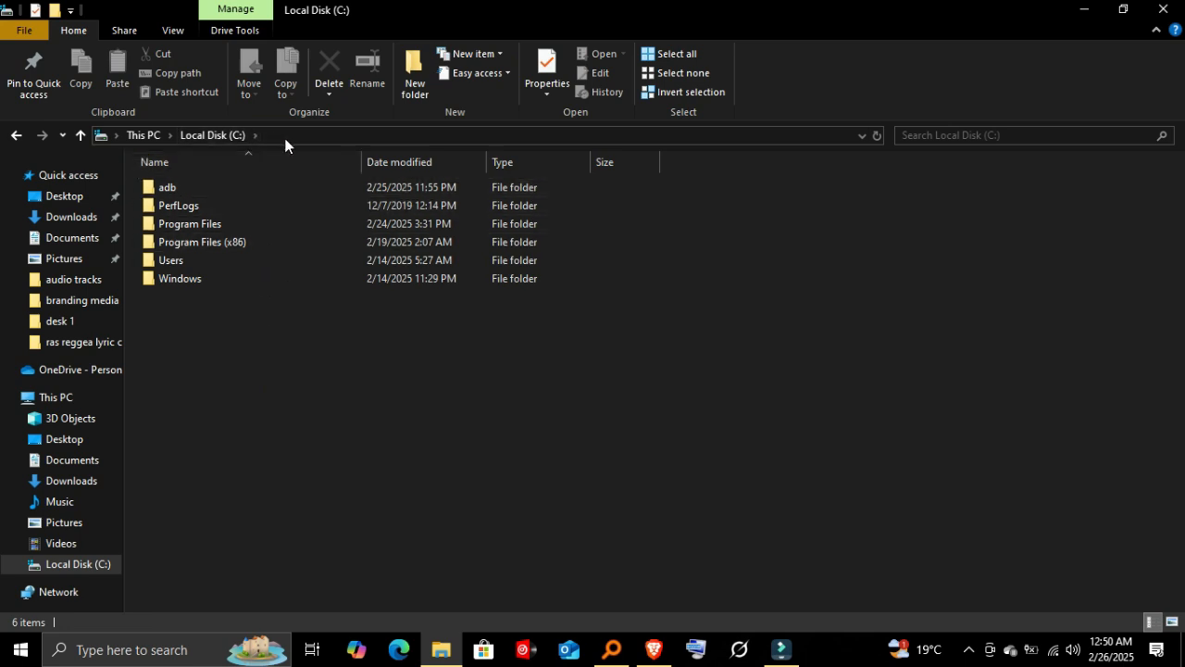
left_click(166, 187)
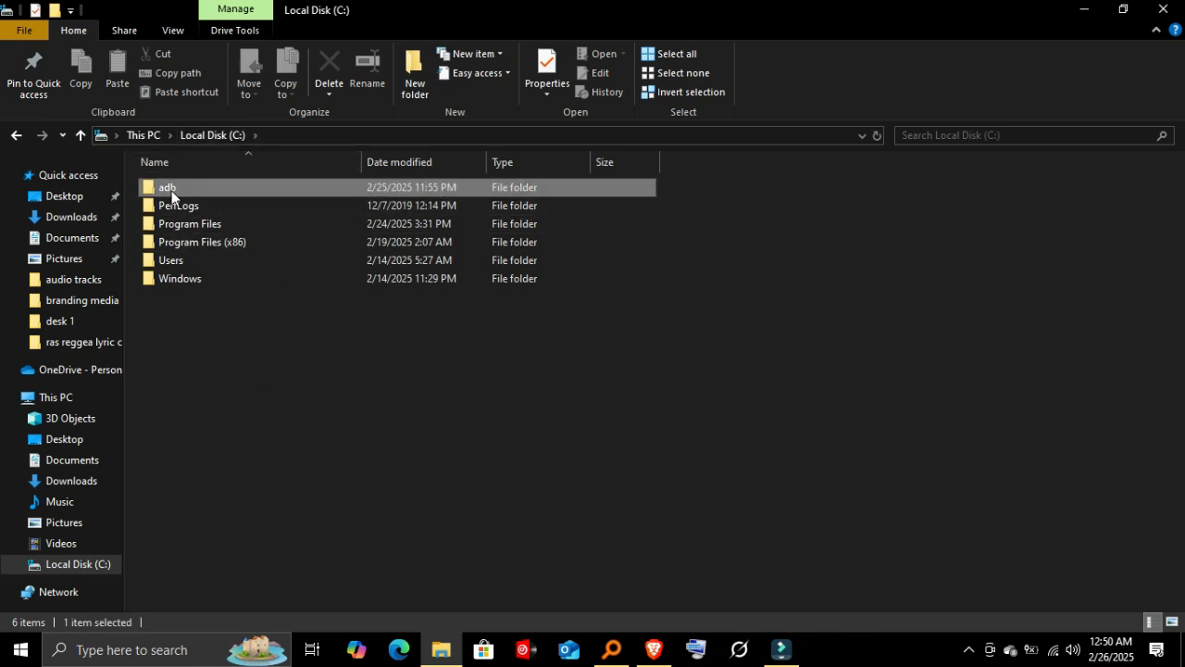
double_click(166, 185)
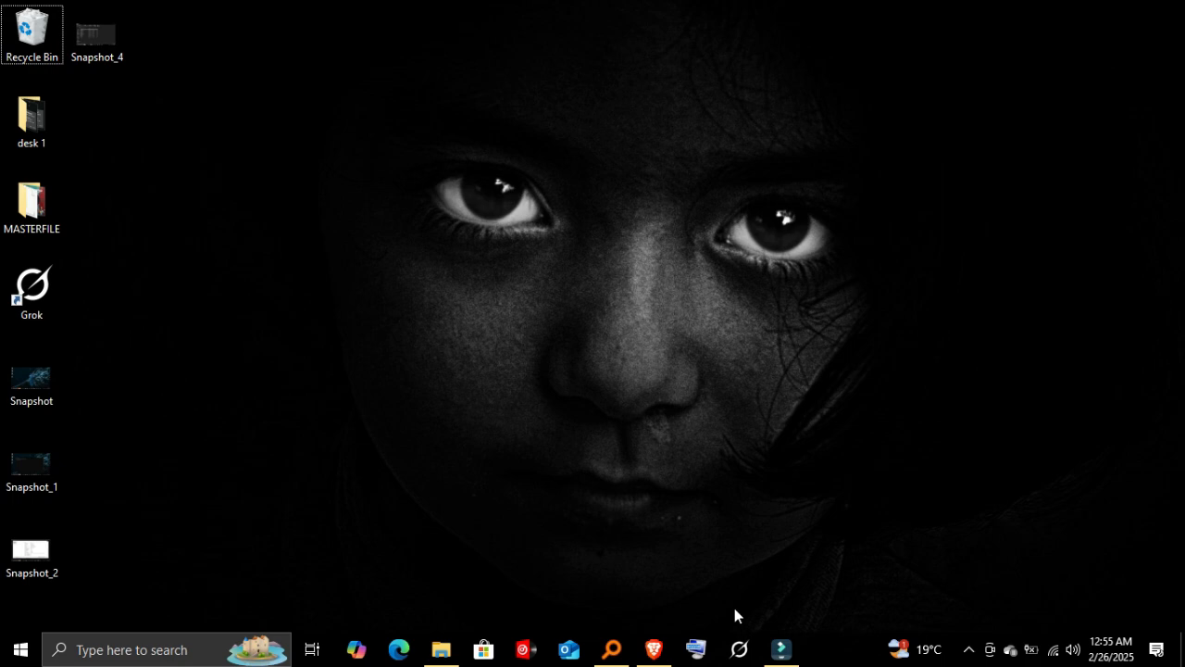
Step: Launch System Properties via Run (sysdm.cpl) and reach Environment Variables from the Advanced settings
left_click(696, 648)
type("sysdm.cpl")
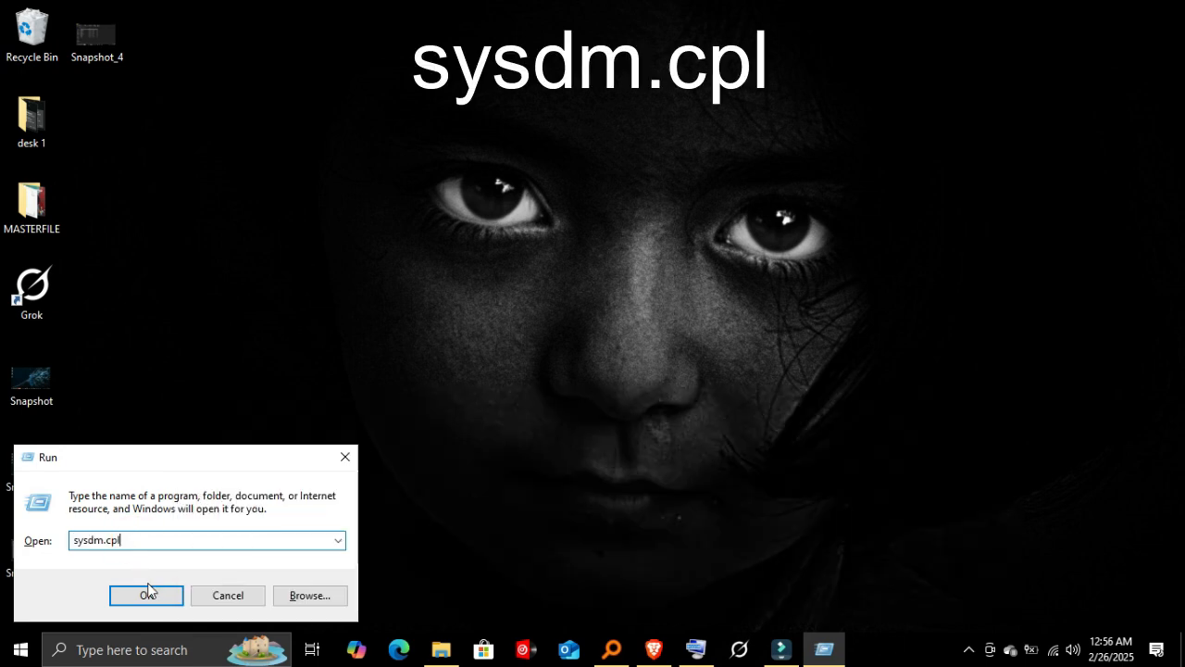
left_click(144, 594)
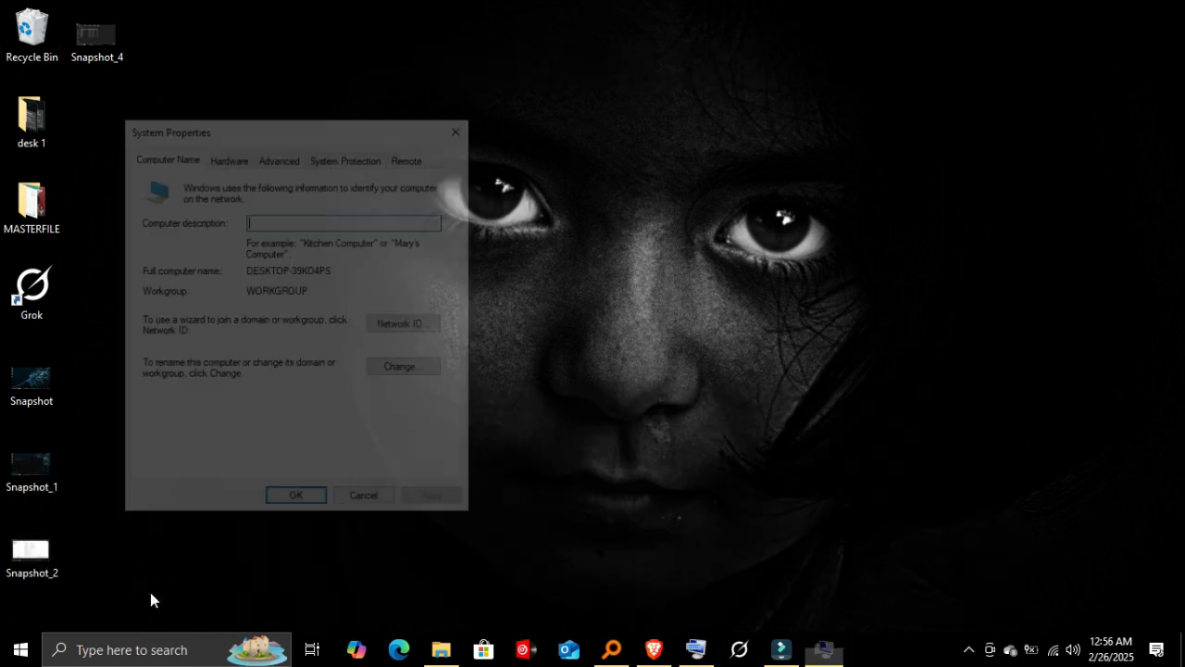
left_click(278, 156)
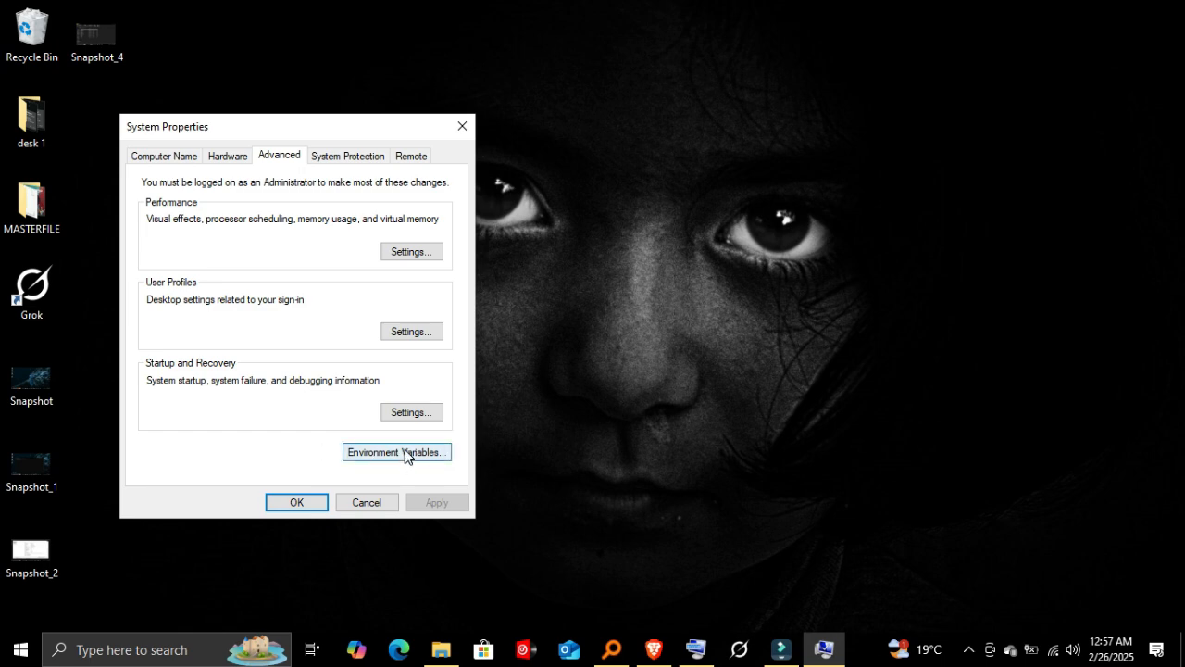
left_click(396, 452)
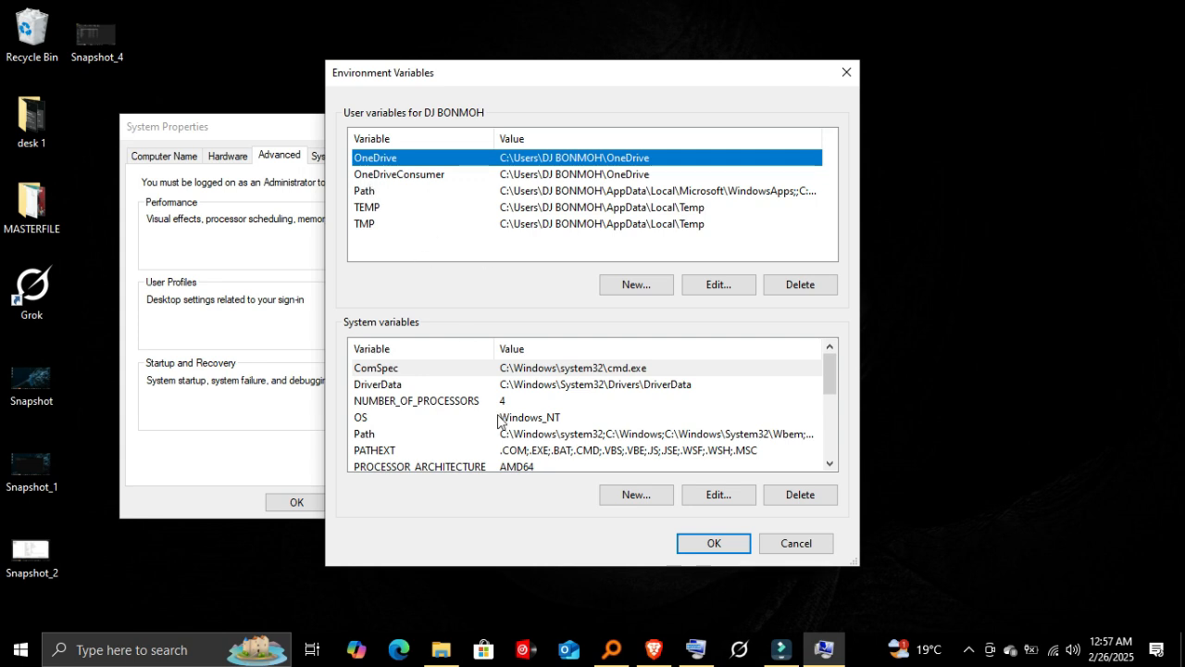
Step: Add C:\adb as a new entry in the system Path variable and save the changes
left_click(398, 433)
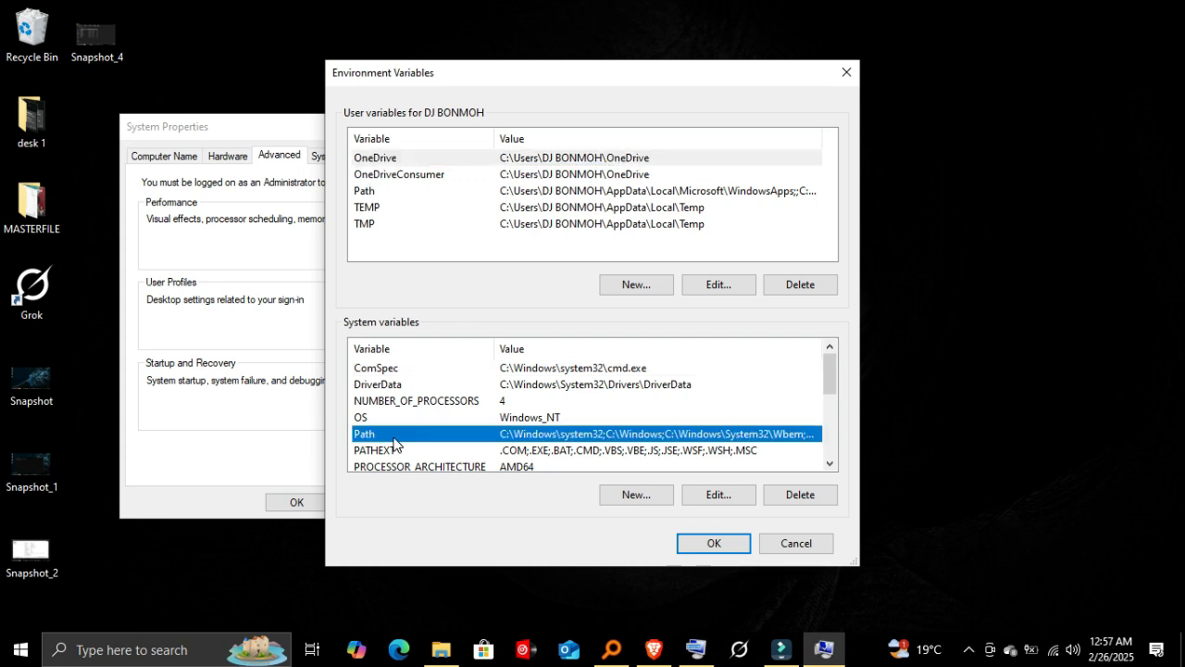
left_click(719, 492)
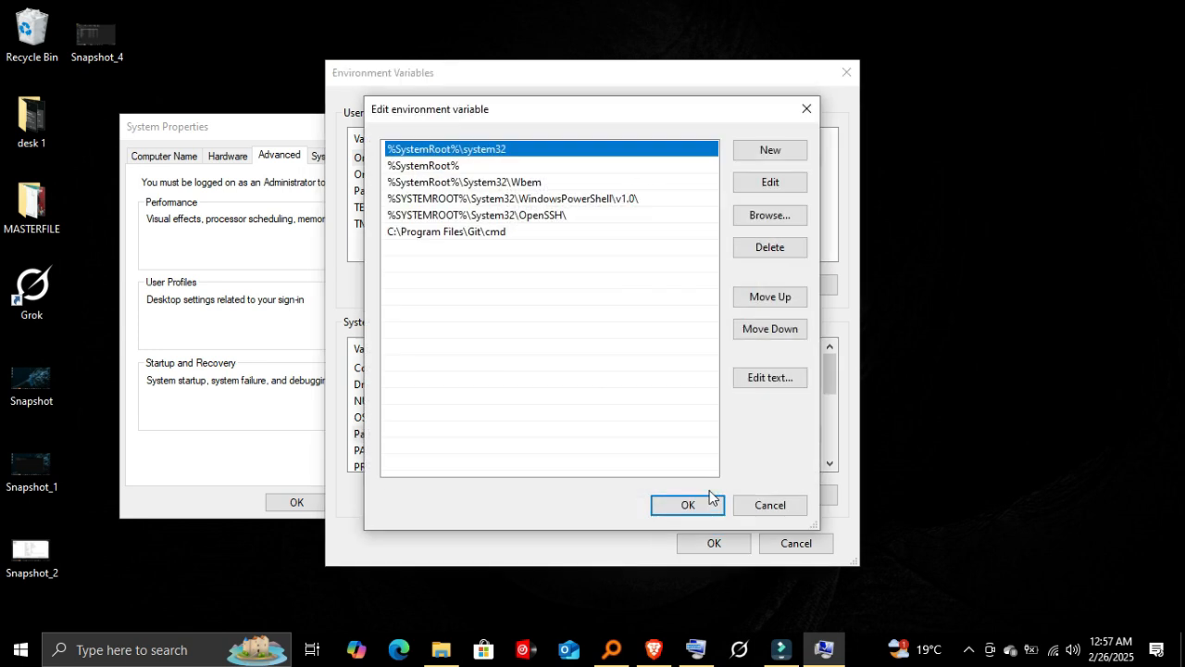
left_click(770, 148)
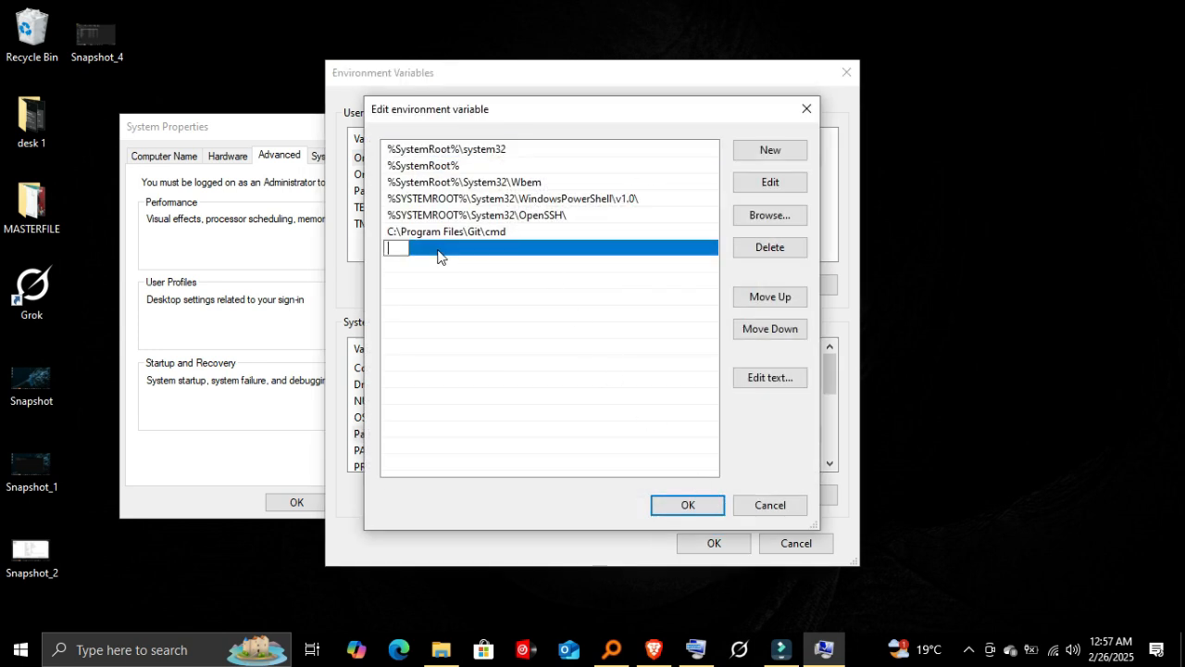
type("C:\\adb")
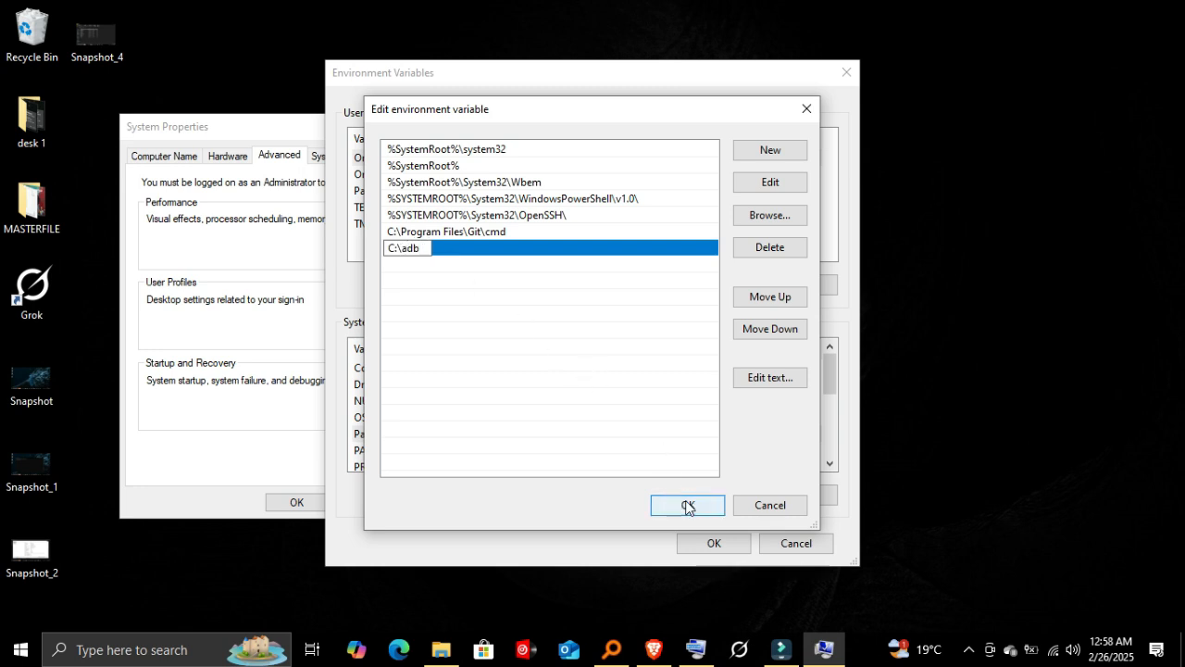
left_click(687, 504)
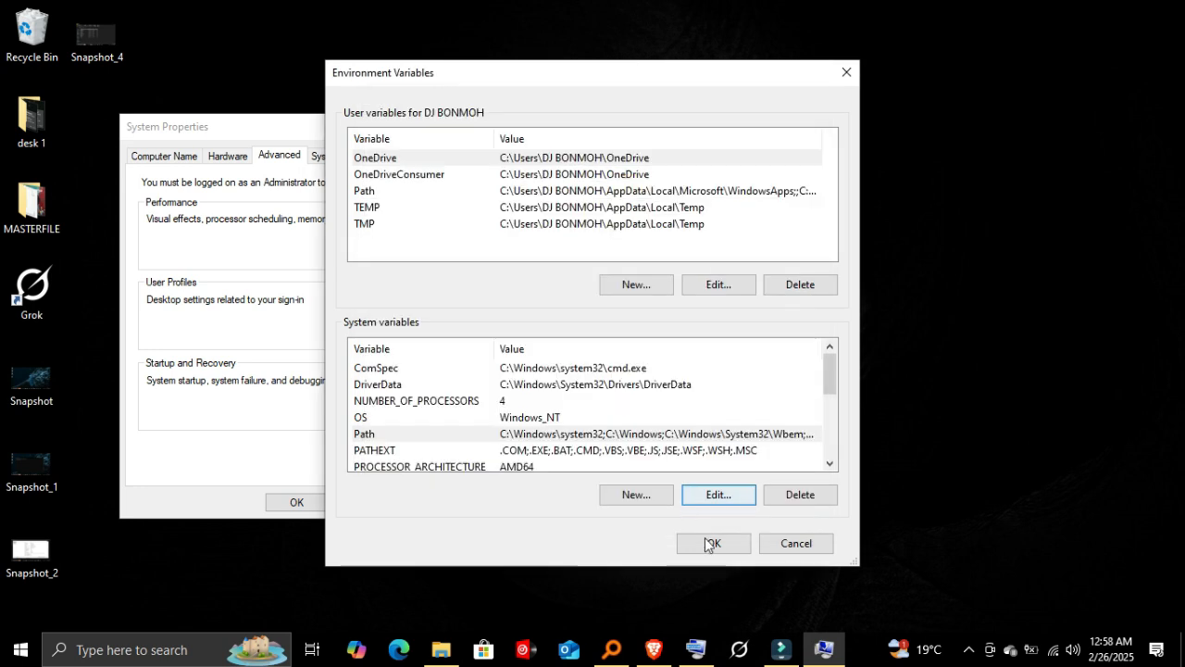
left_click(713, 543)
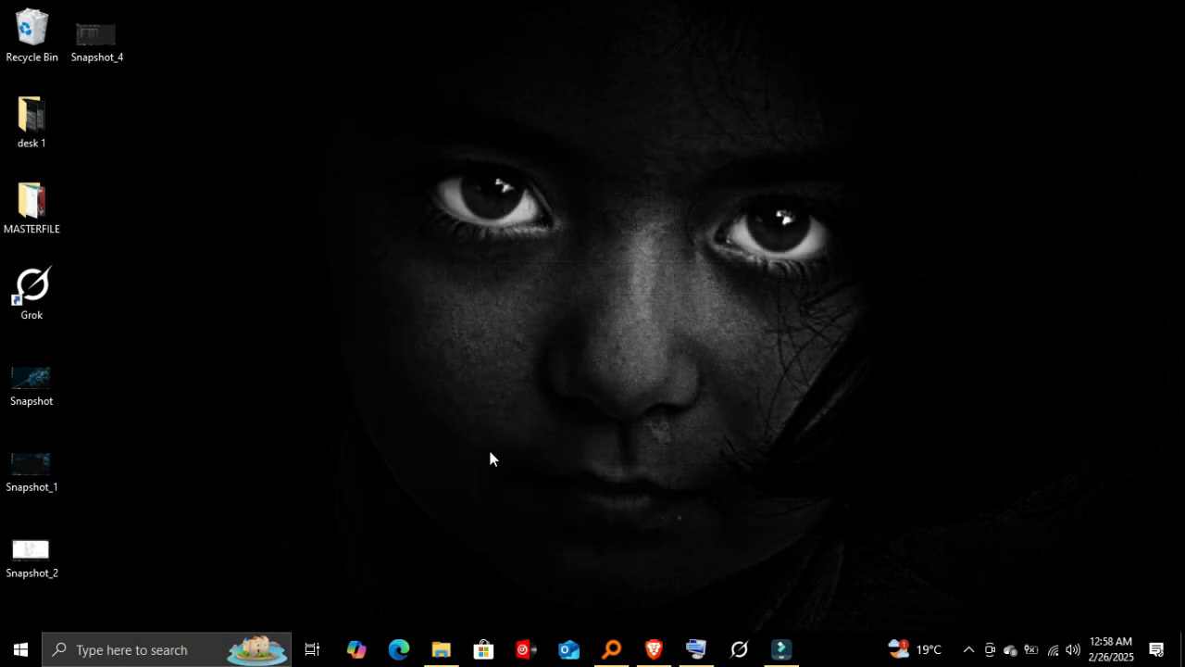
left_click(20, 648)
type("ad")
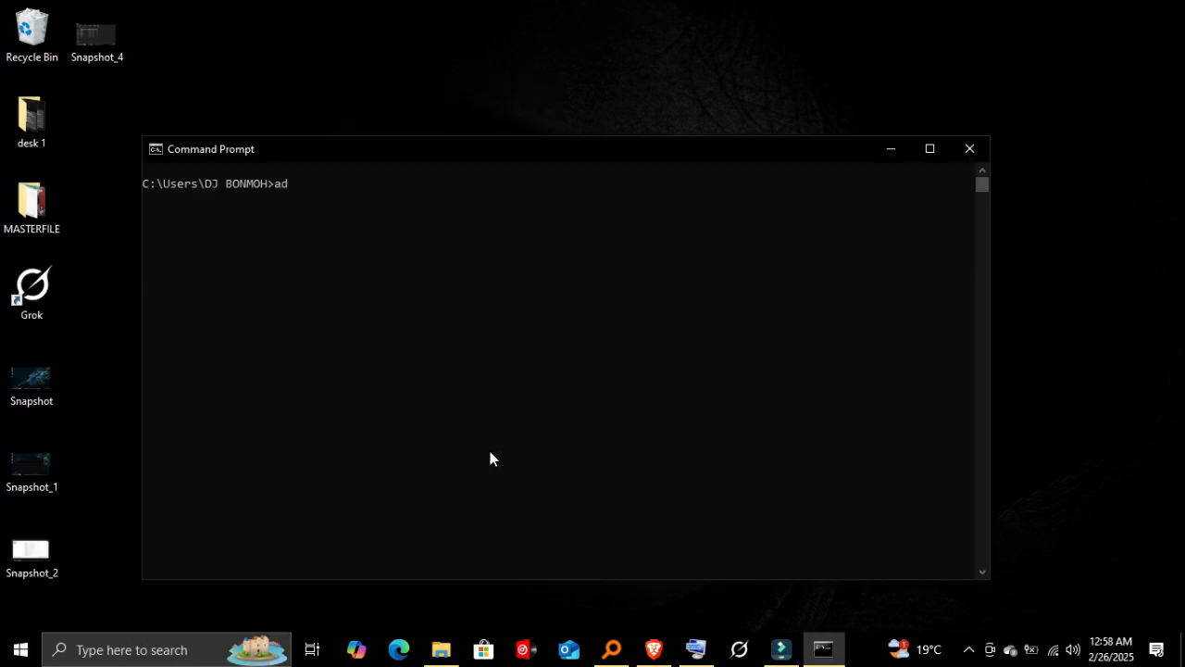
Step: Run adb --version to confirm Android Debug Bridge 1.0.41 is installed at C:\adb\adb.exe
type("b")
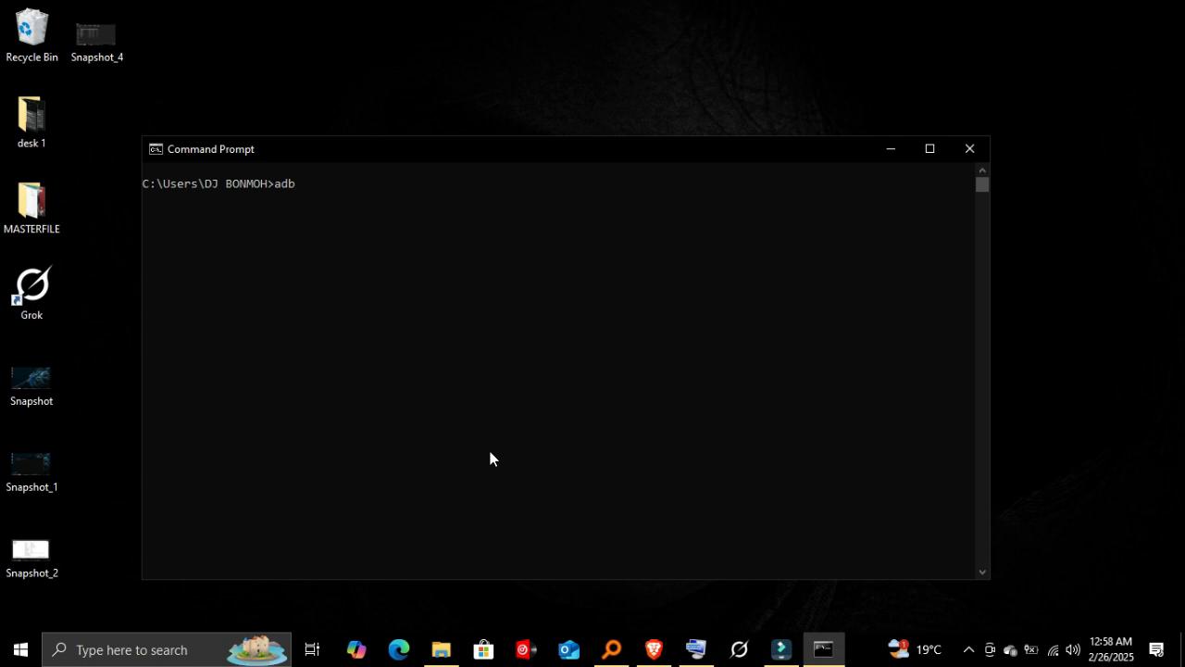
type("--")
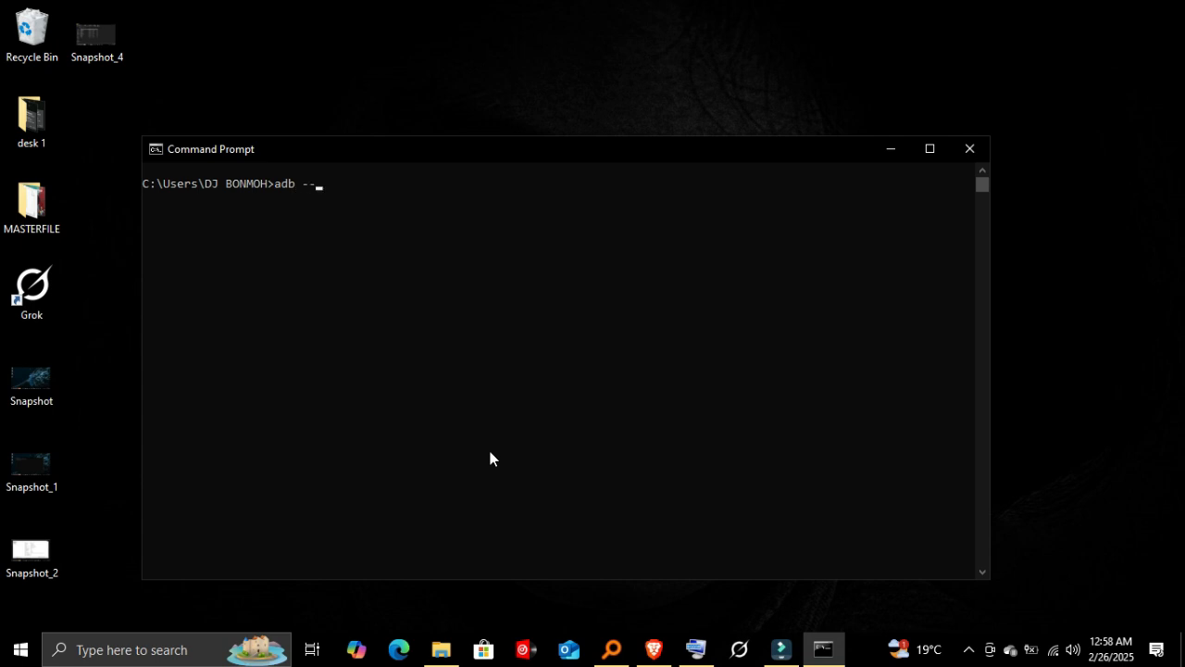
type("version")
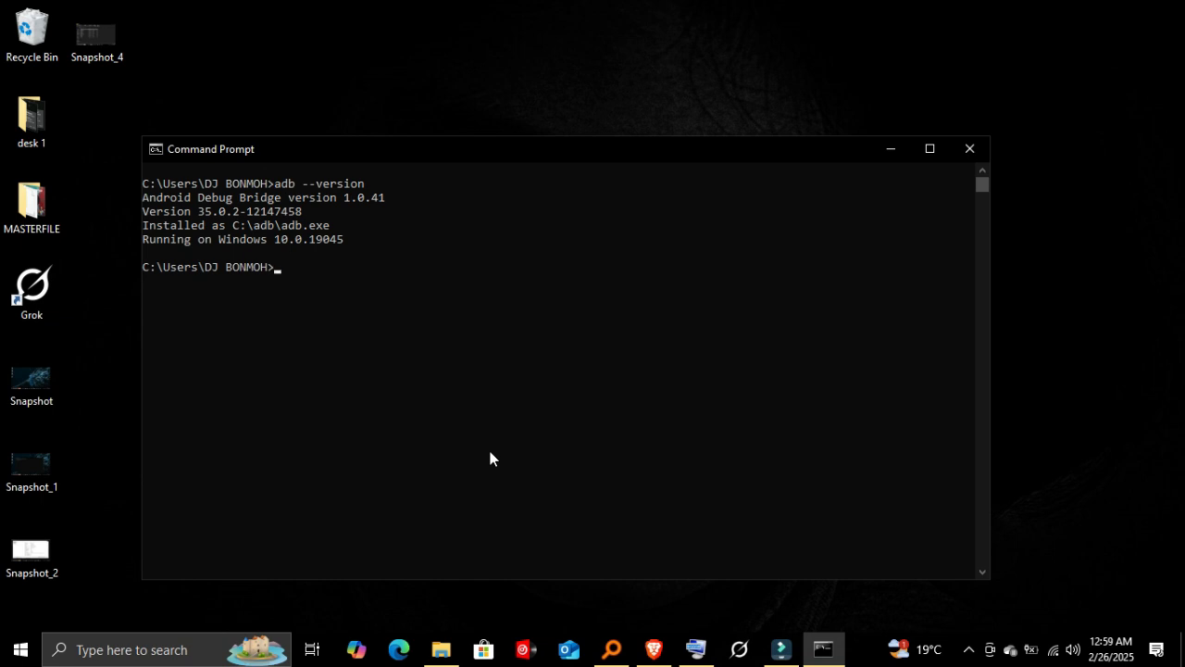
mouse_move(539, 485)
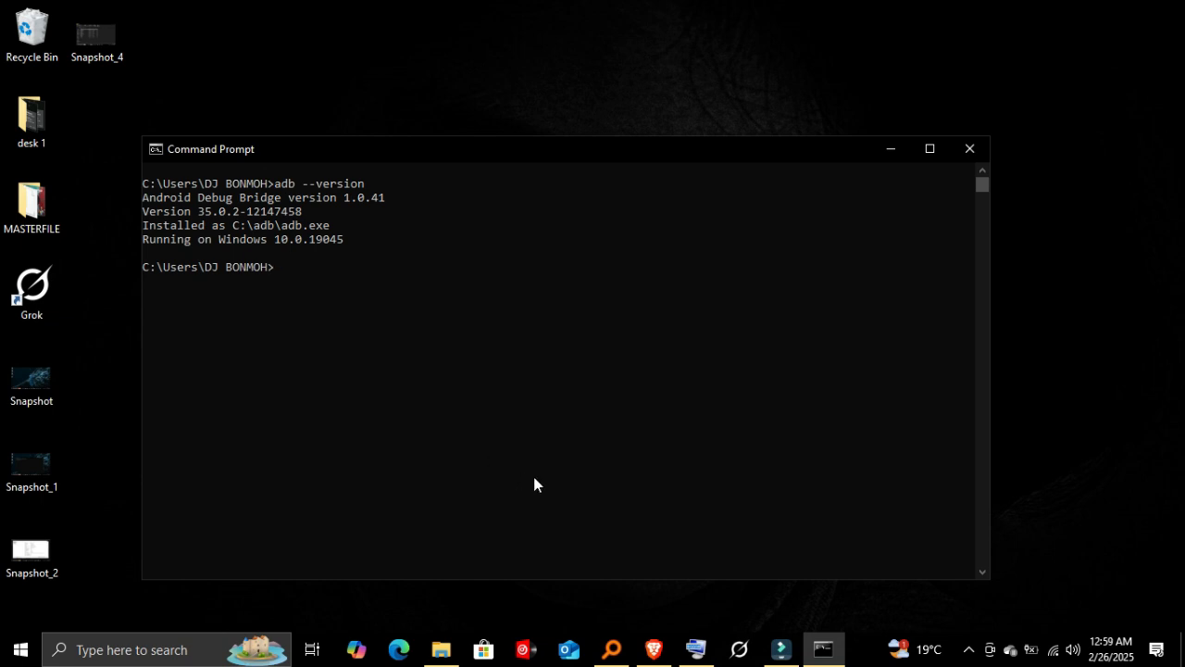